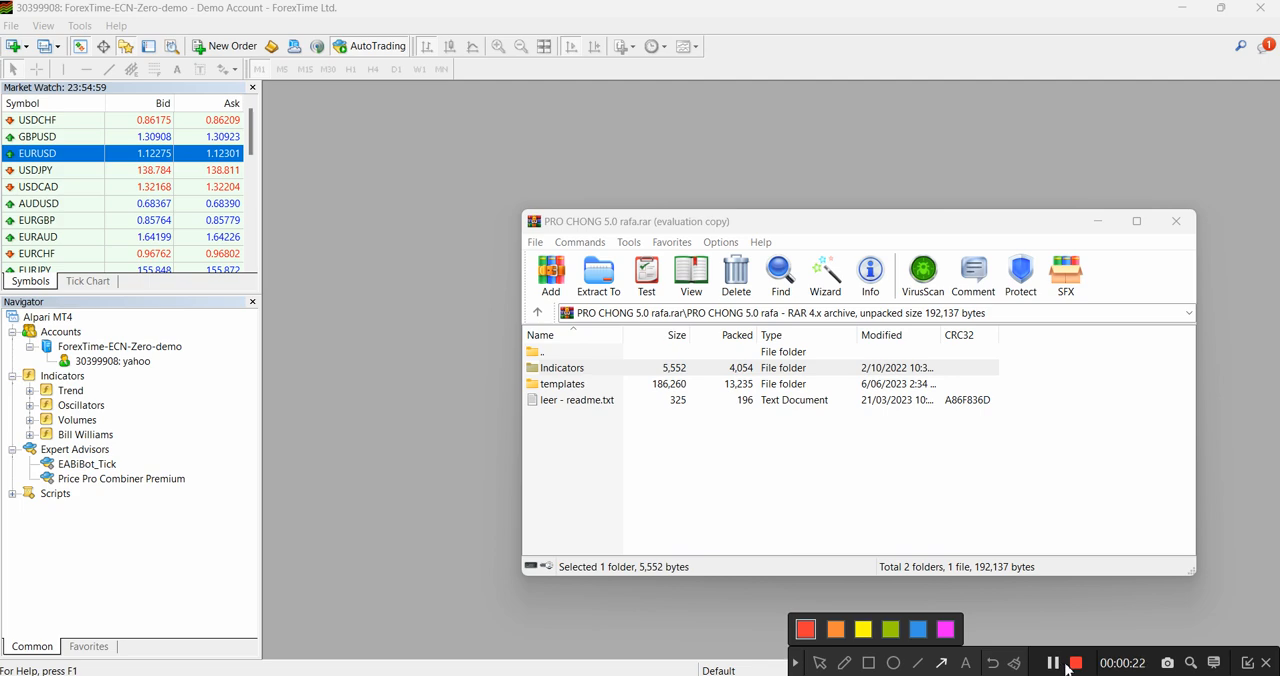
Open the Indicators folder inside the PRO CHONG 5.0 archive to reach the EX4 file.
double_click(564, 368)
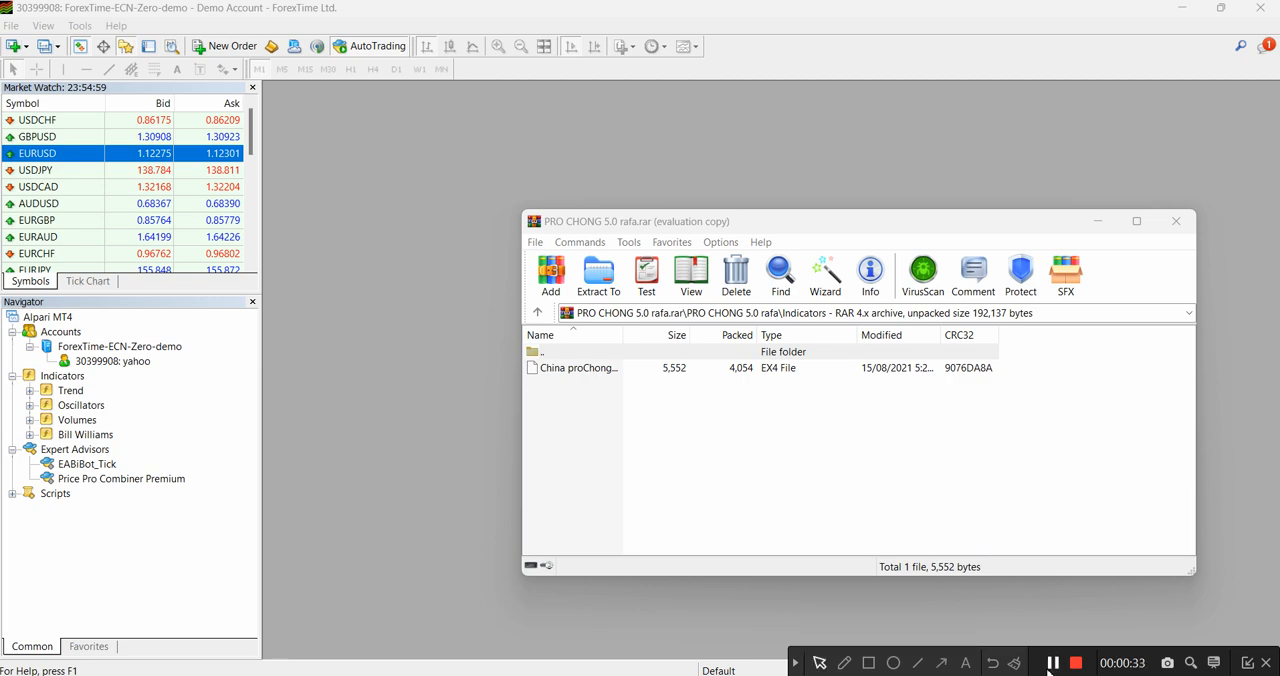
mouse_move(1054, 660)
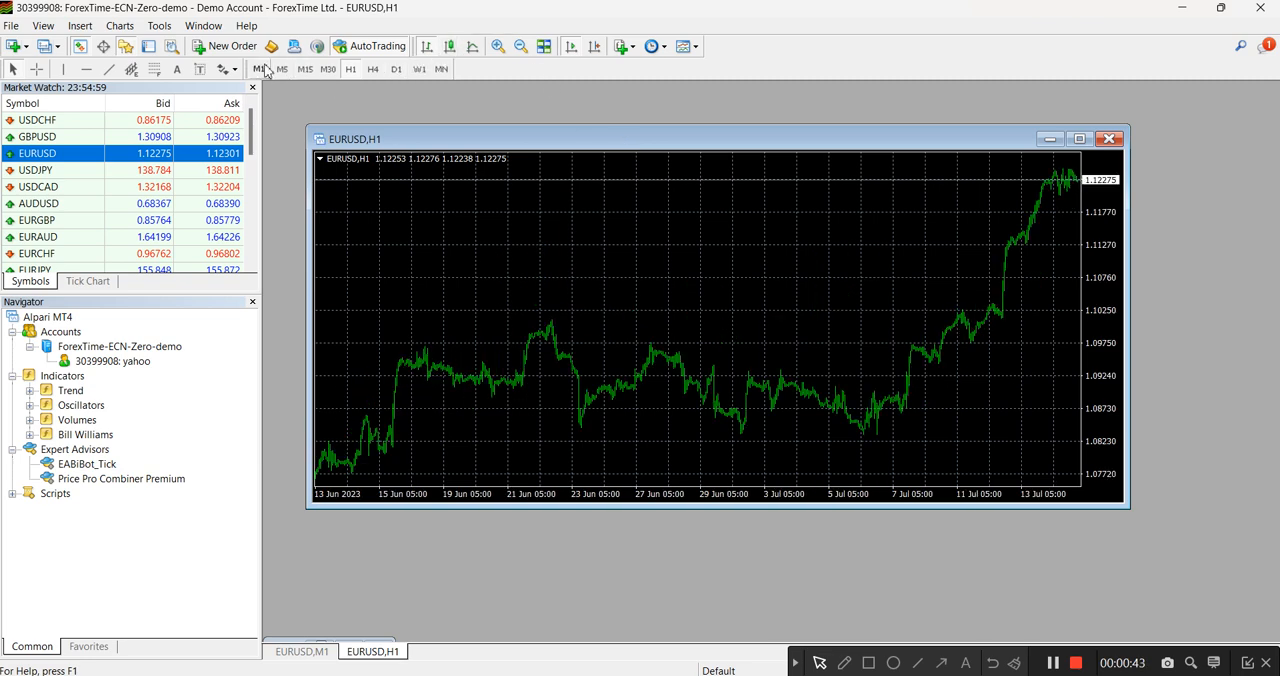
Switch the EURUSD chart to M1 and open the terminal's data folder from the File menu.
click(262, 68)
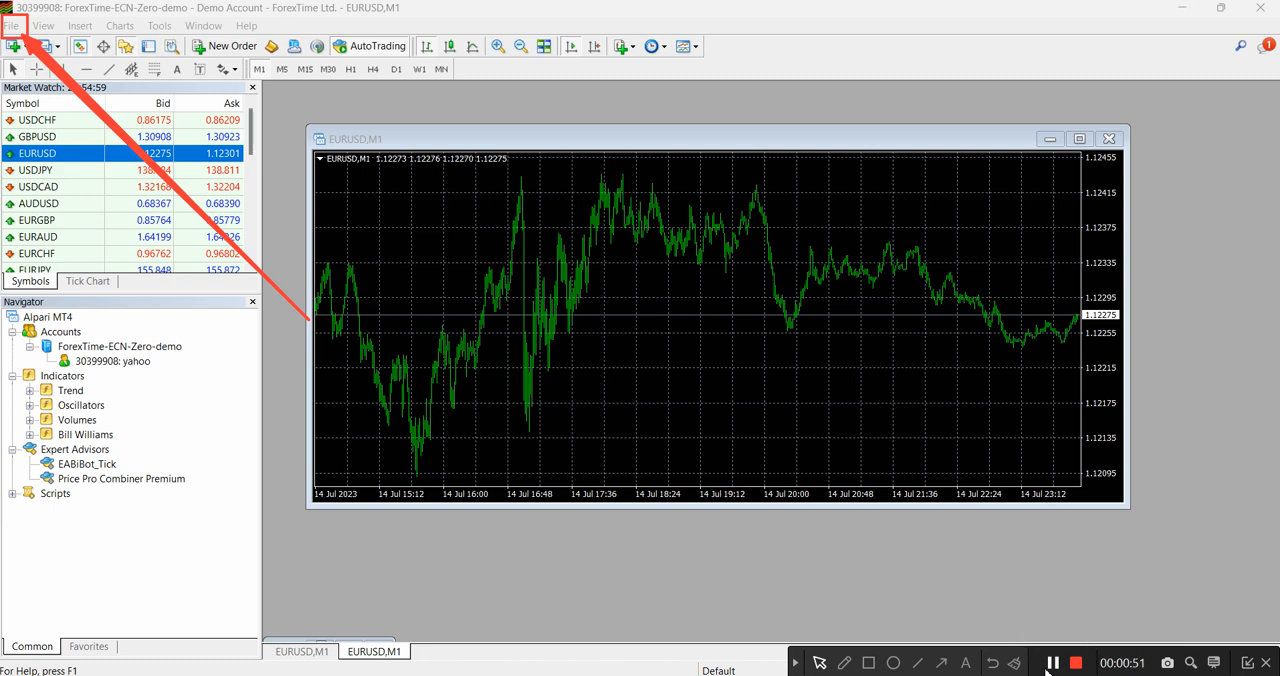
click(12, 24)
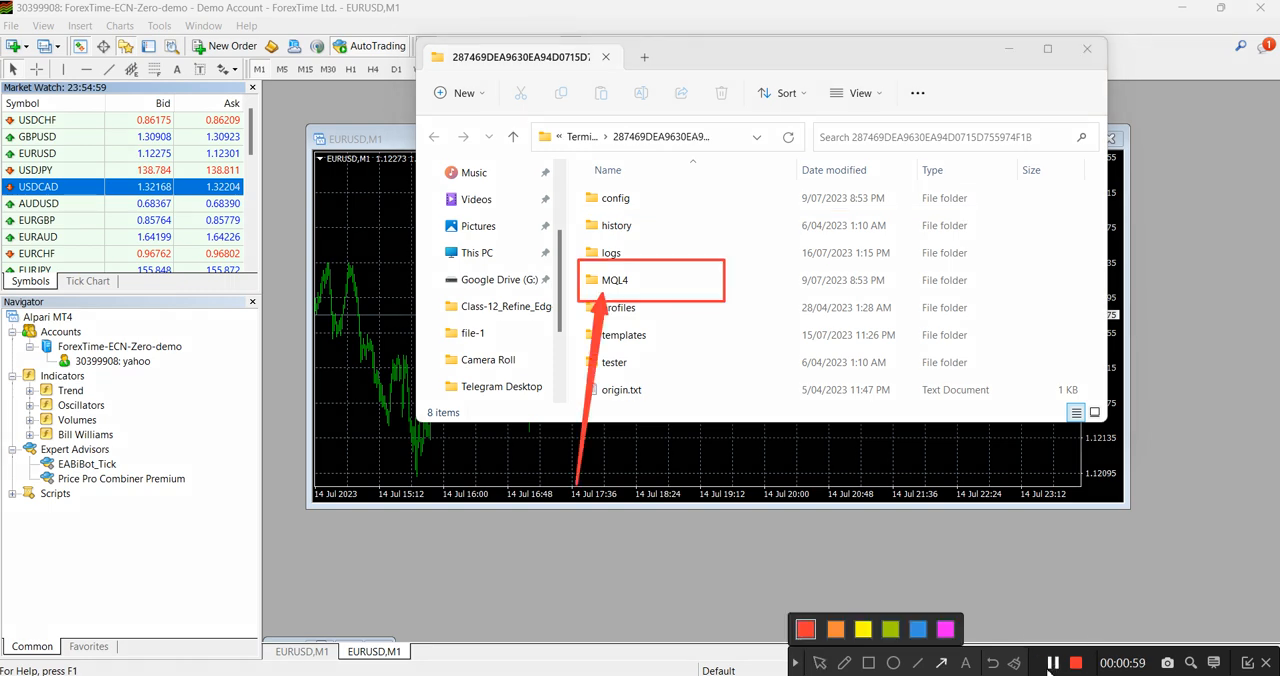
mouse_move(1048, 656)
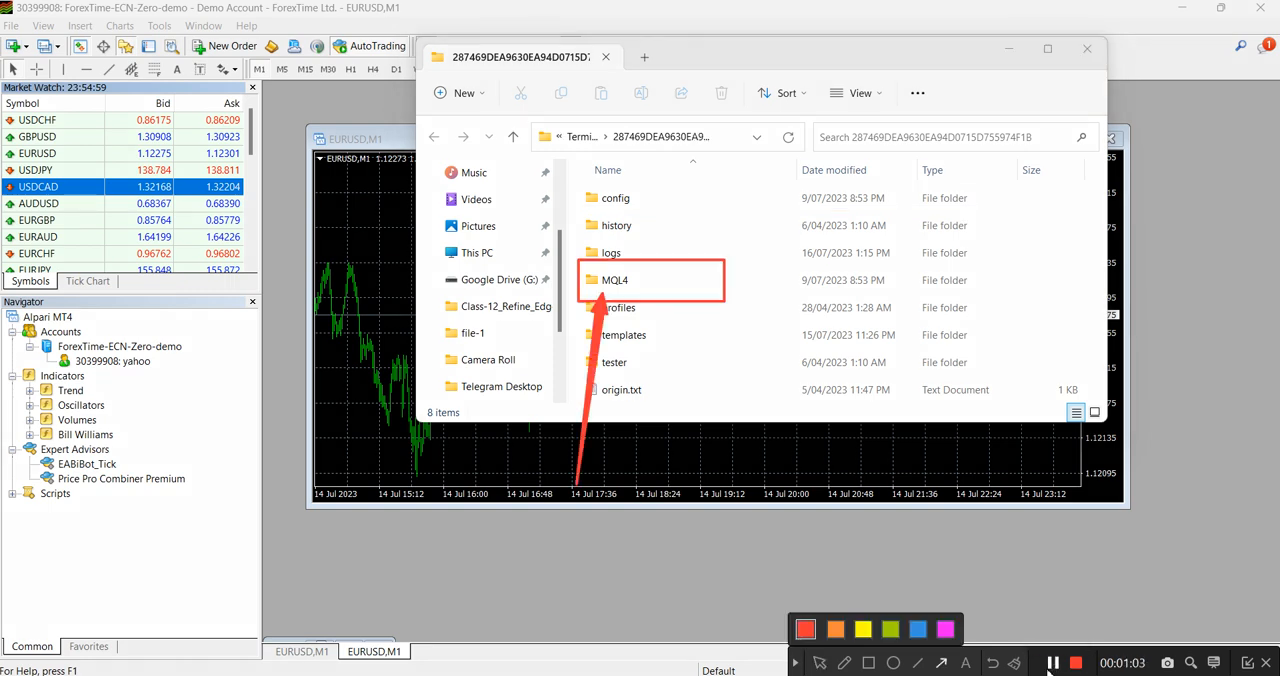
Navigate into MQL4 > Indicators to place the China proChong EX4 file there.
double_click(616, 280)
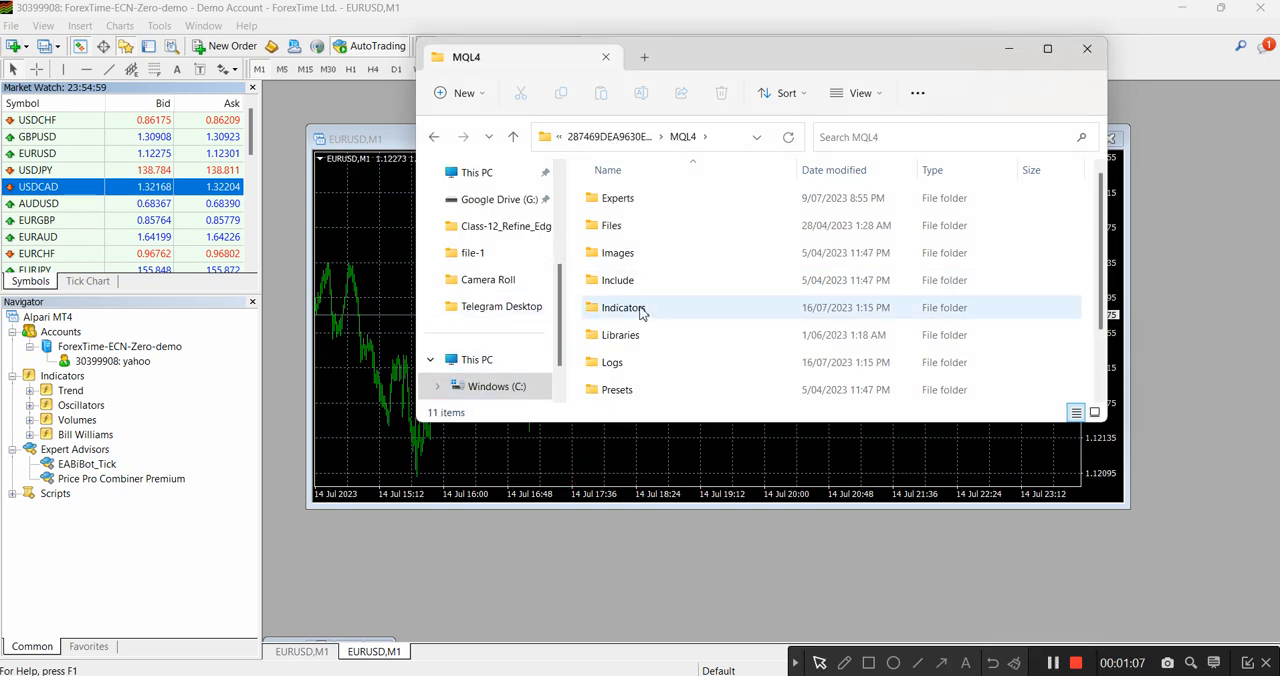
double_click(620, 308)
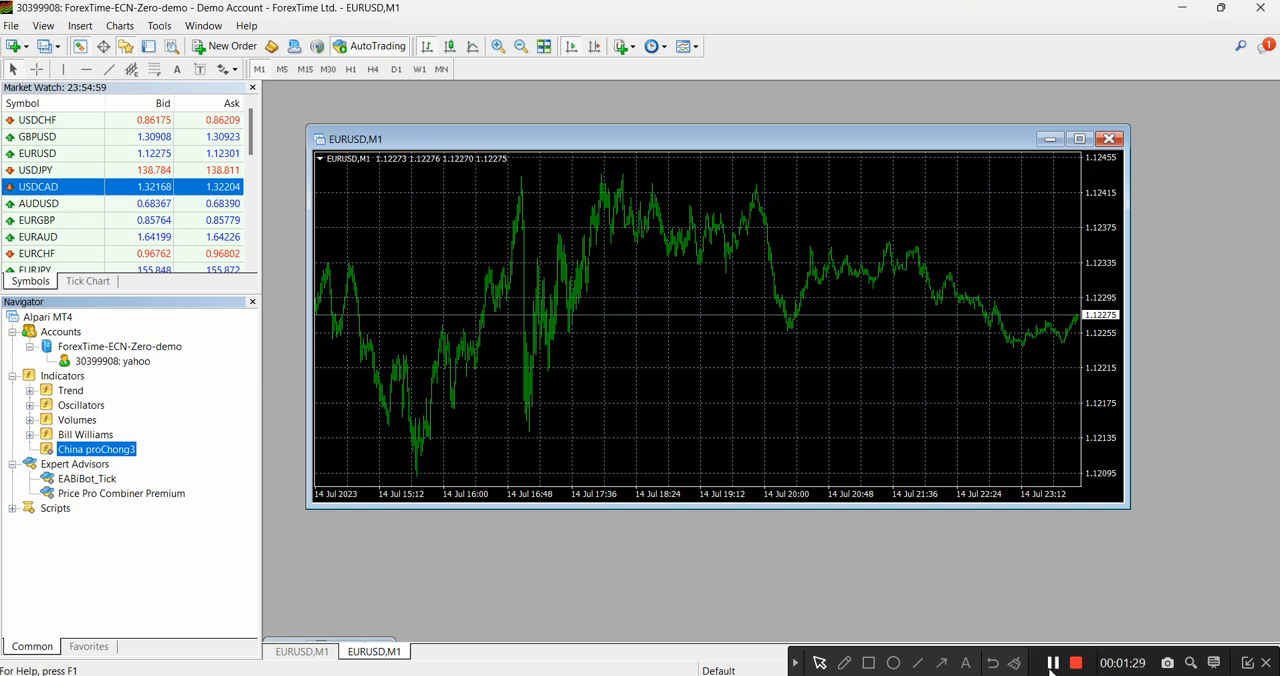
mouse_move(1052, 660)
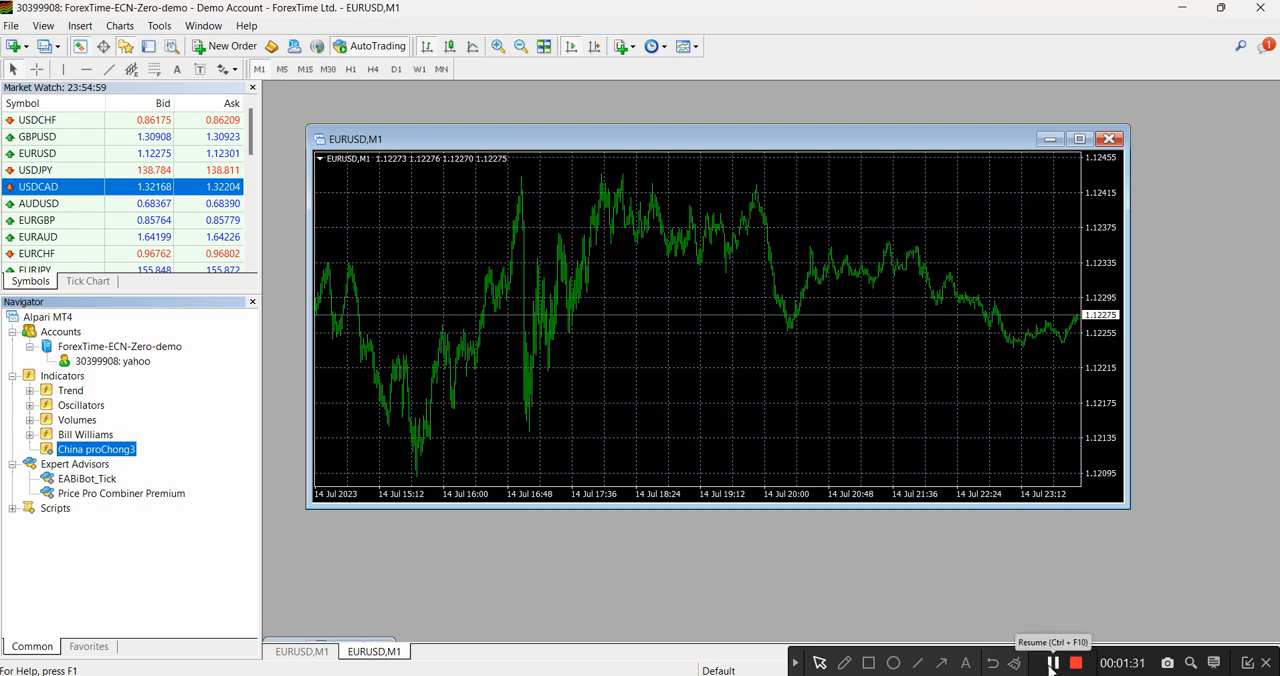
Maximise the EURUSD M1 chart and bring up China proChong3's settings from the Navigator.
click(1080, 138)
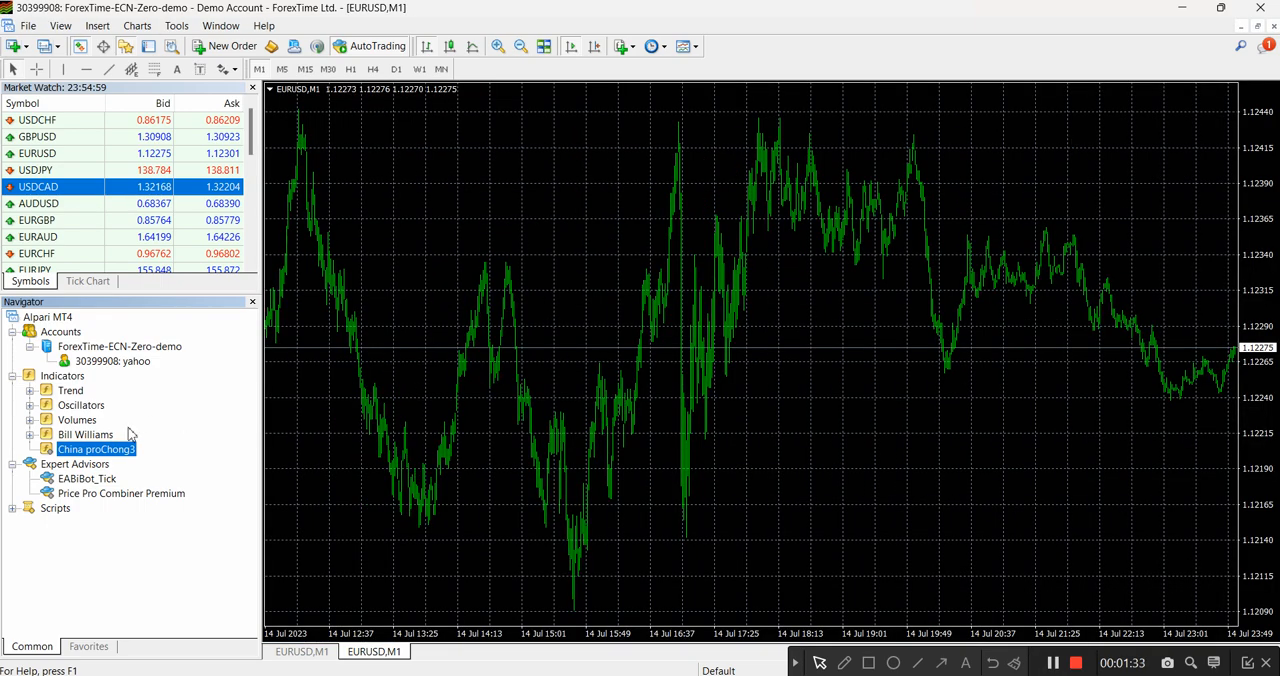
double_click(88, 448)
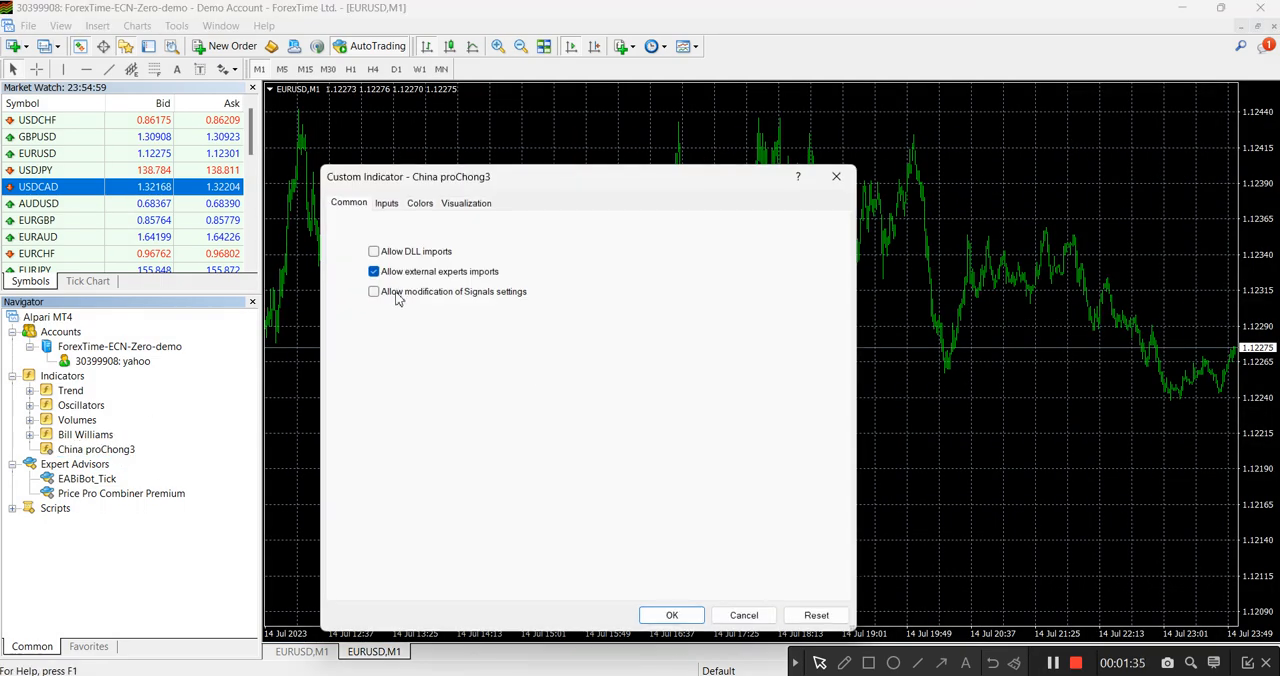
Allow DLL imports and Signals settings modification, then apply China proChong3 to the chart.
click(372, 252)
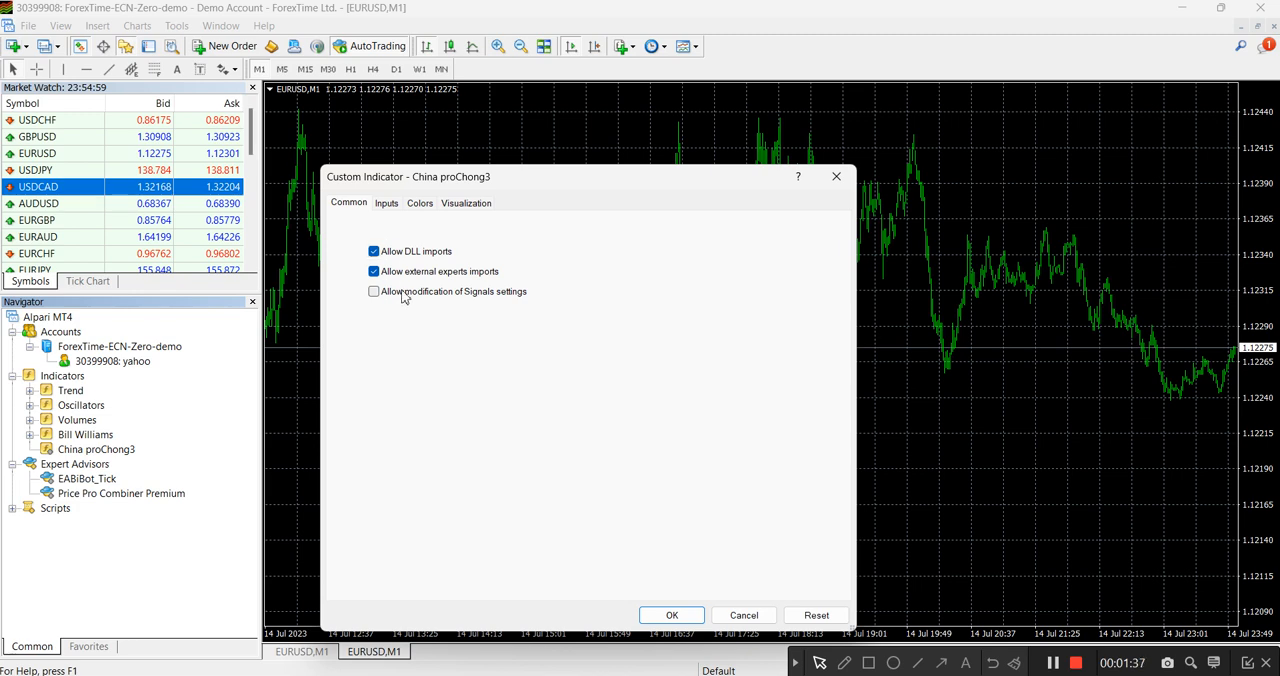
click(372, 292)
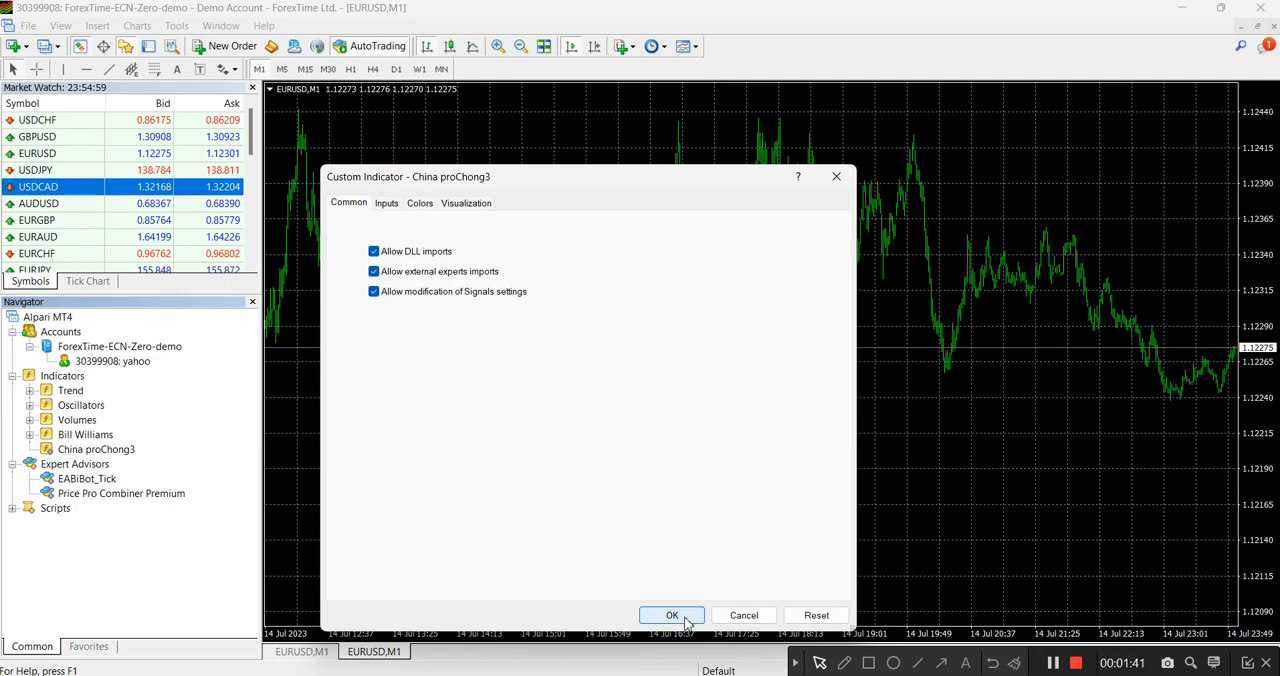
click(672, 616)
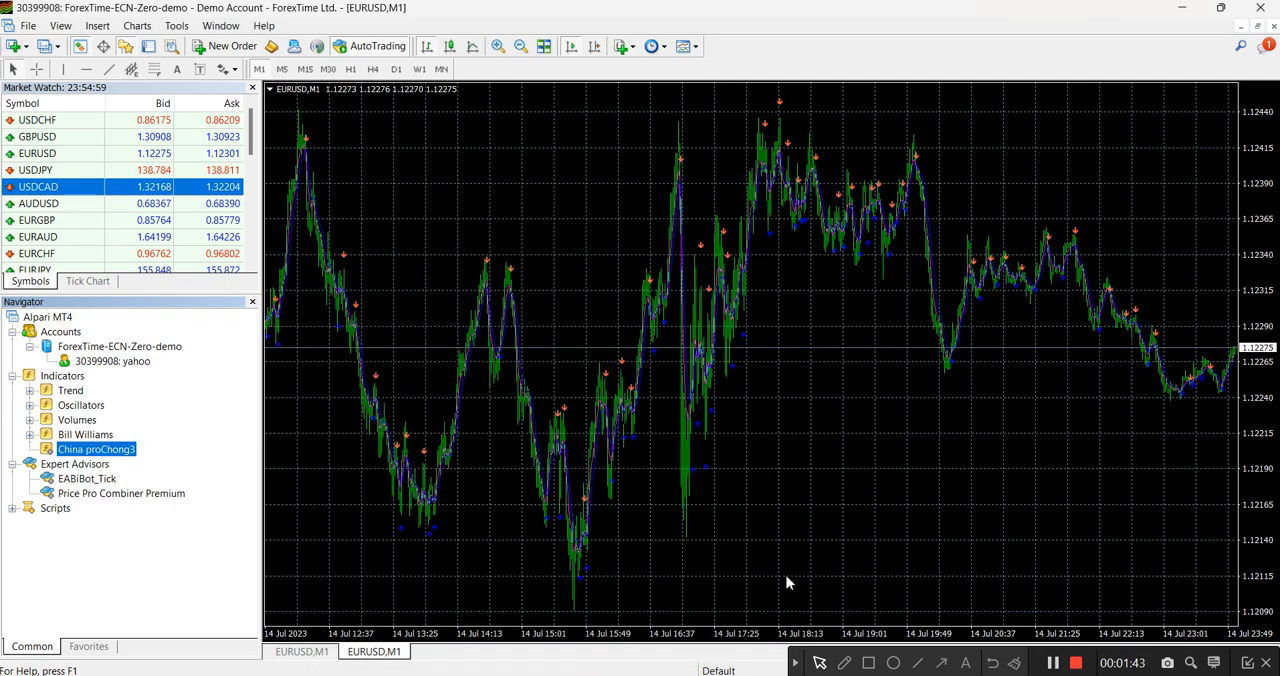
mouse_move(580, 64)
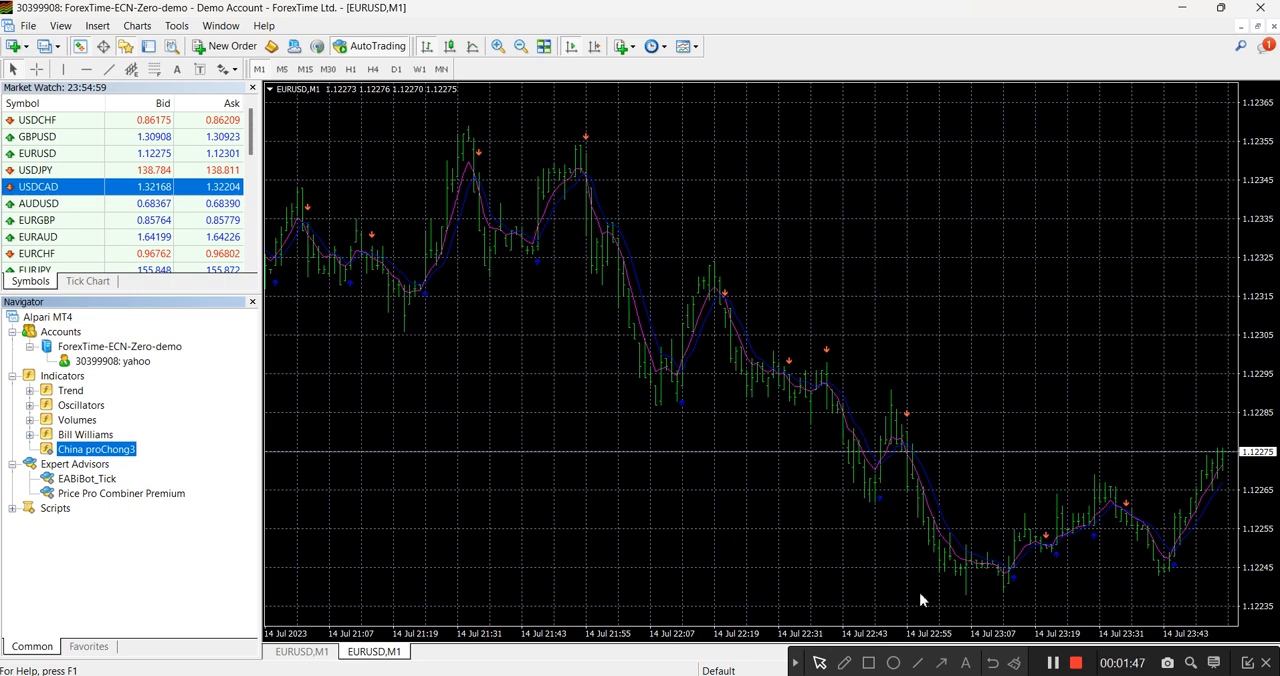
mouse_move(1048, 664)
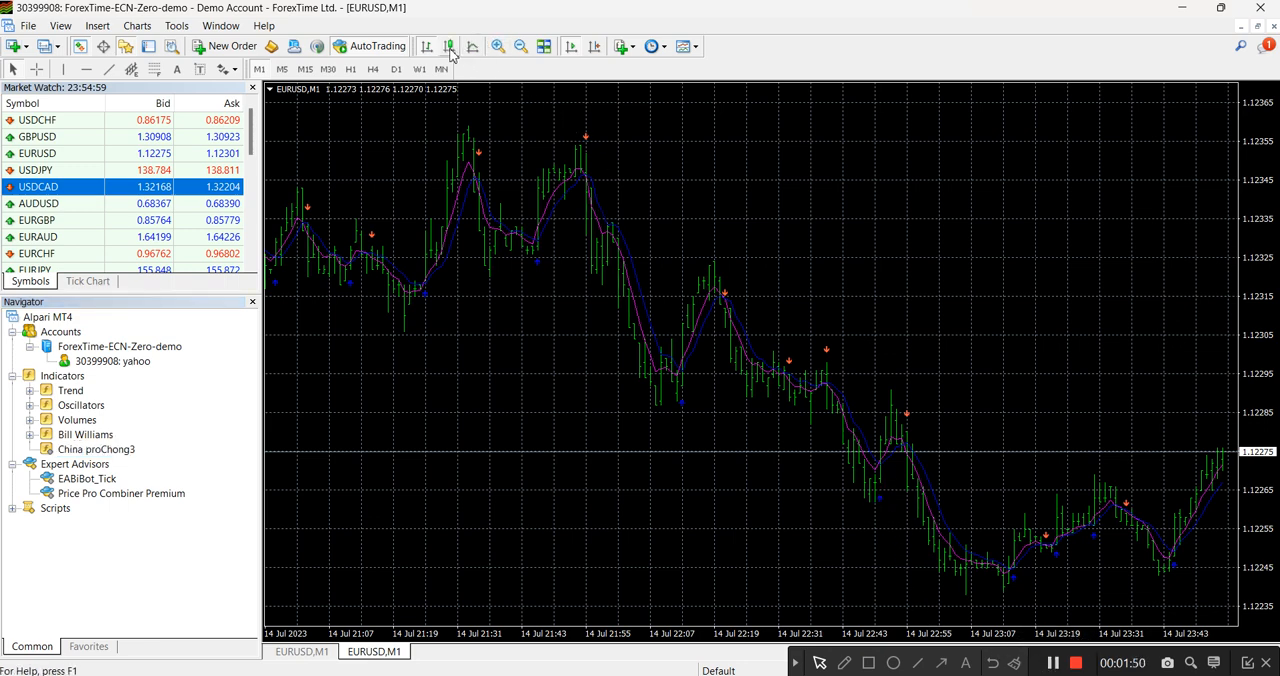
Show the EURUSD M1 chart as candlesticks and zoom in for larger bars.
click(448, 46)
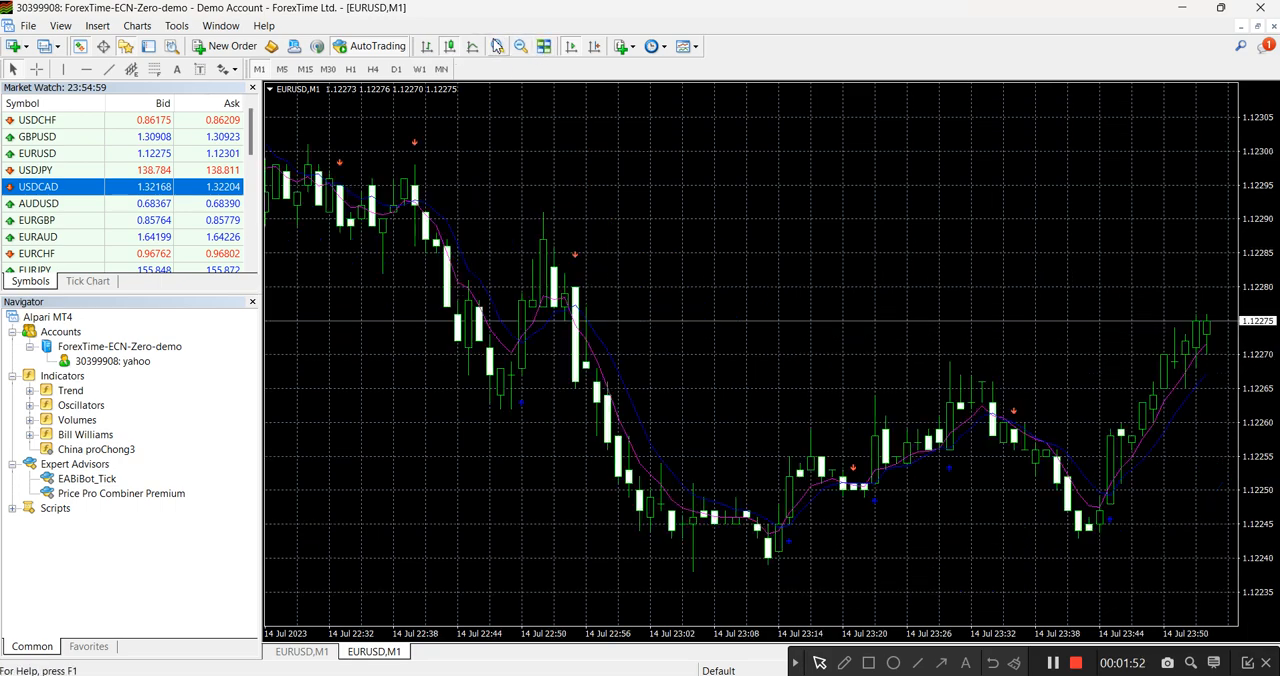
click(500, 46)
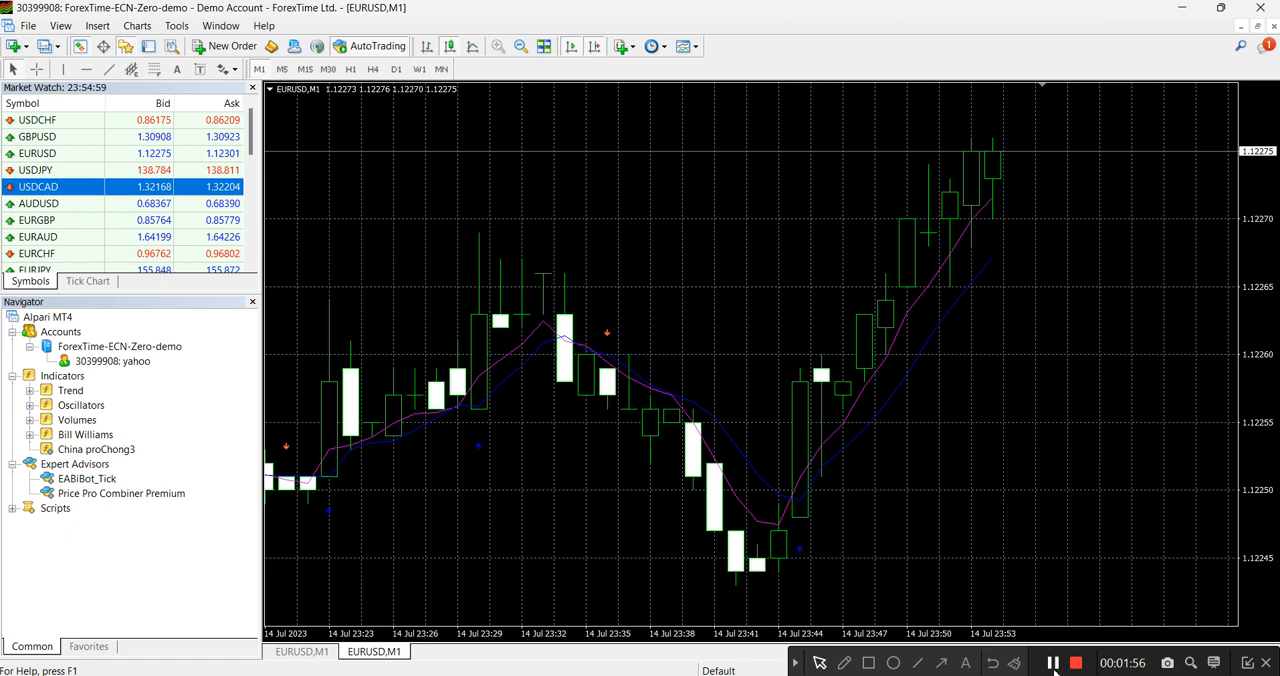
mouse_move(1052, 662)
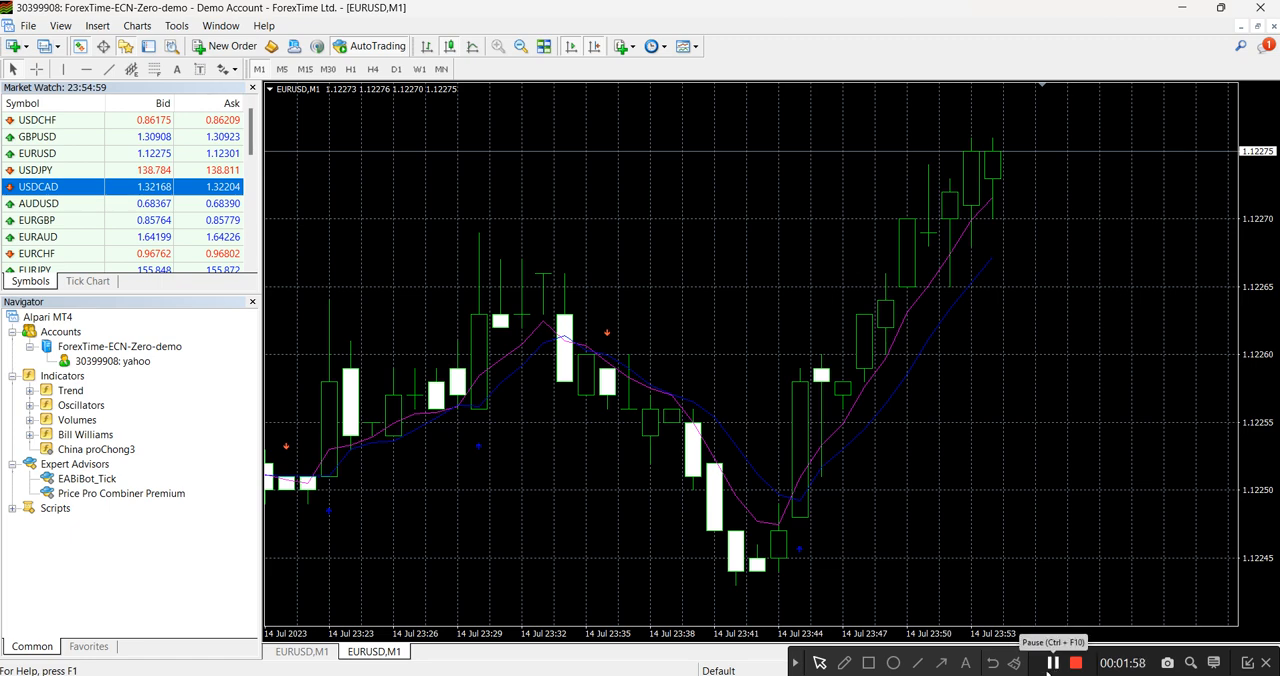